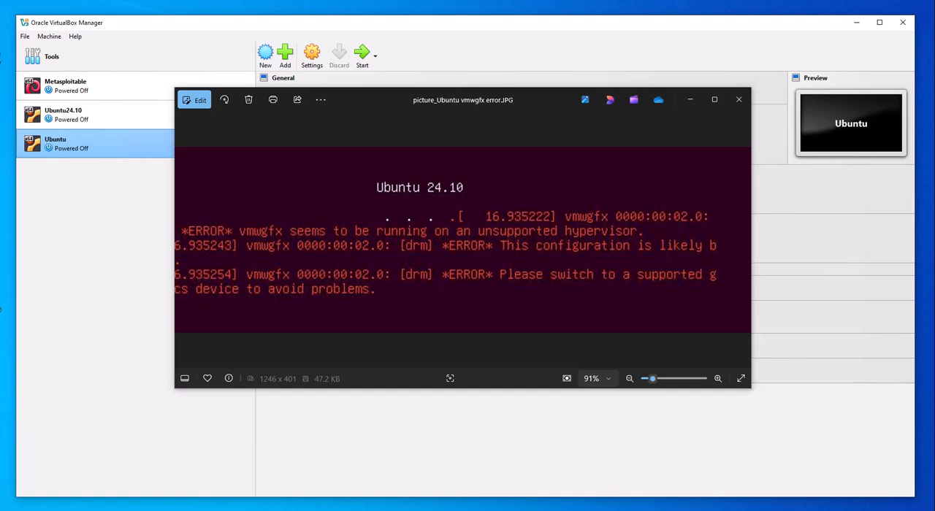
mouse_move(196, 223)
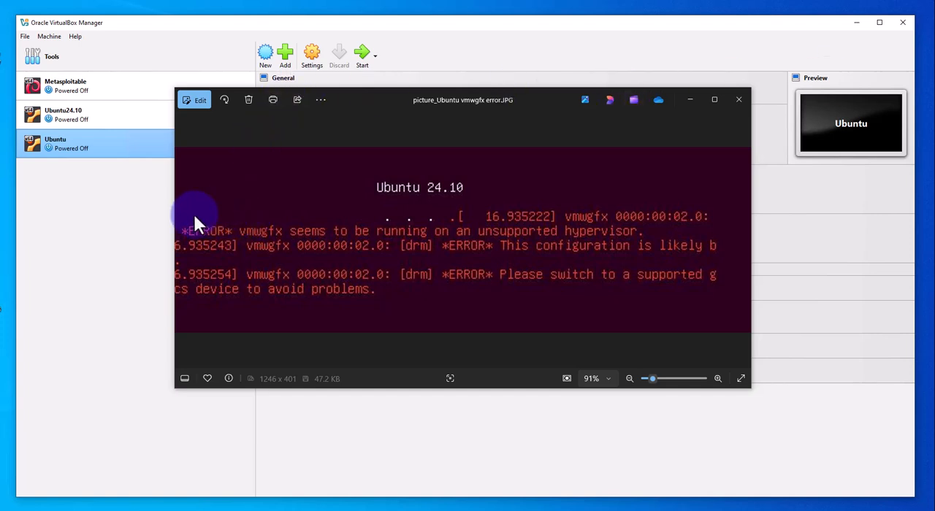
mouse_move(249, 249)
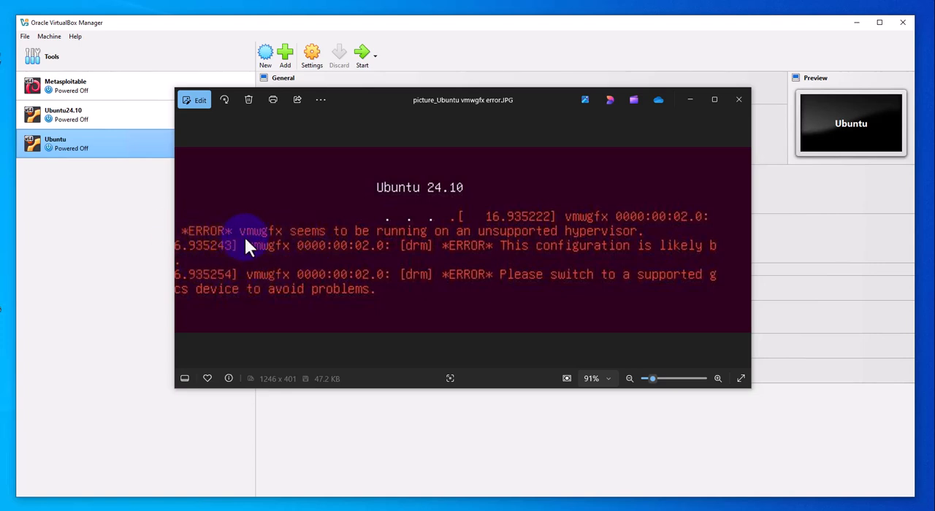
mouse_move(307, 249)
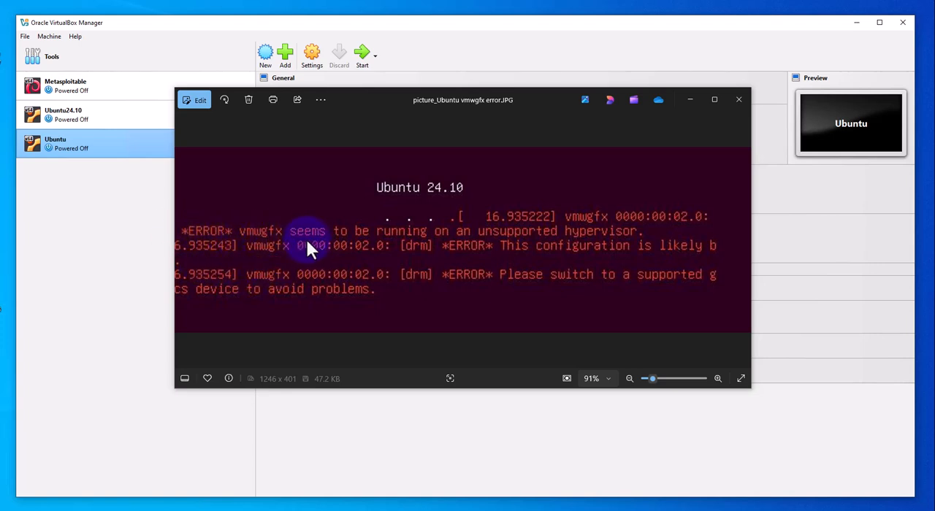
mouse_move(574, 245)
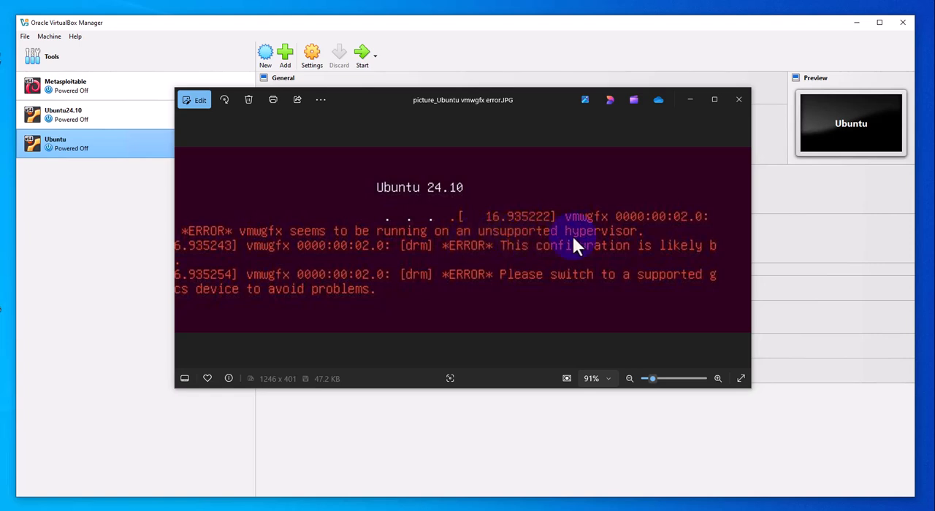
Step: Close the error screenshot to reveal the Ubuntu VM details with VMSVGA and 16 MB video memory
click(737, 99)
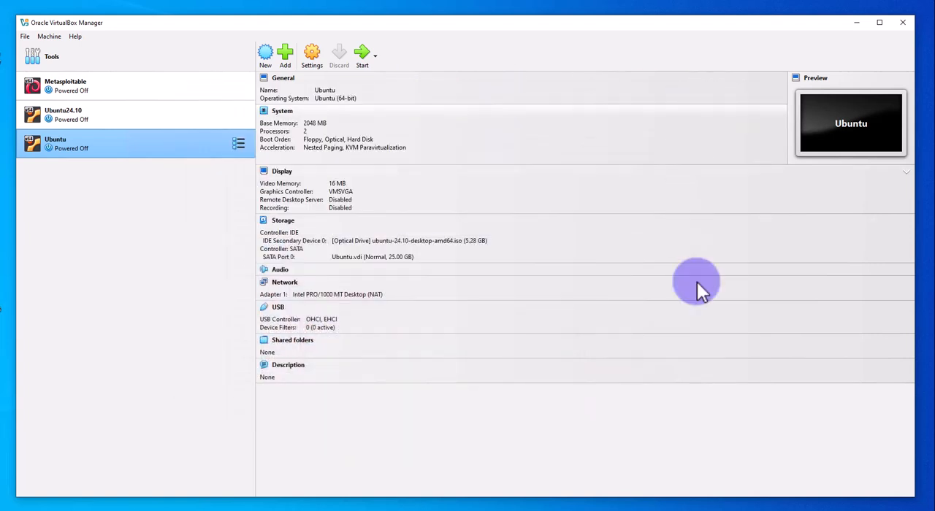
mouse_move(214, 190)
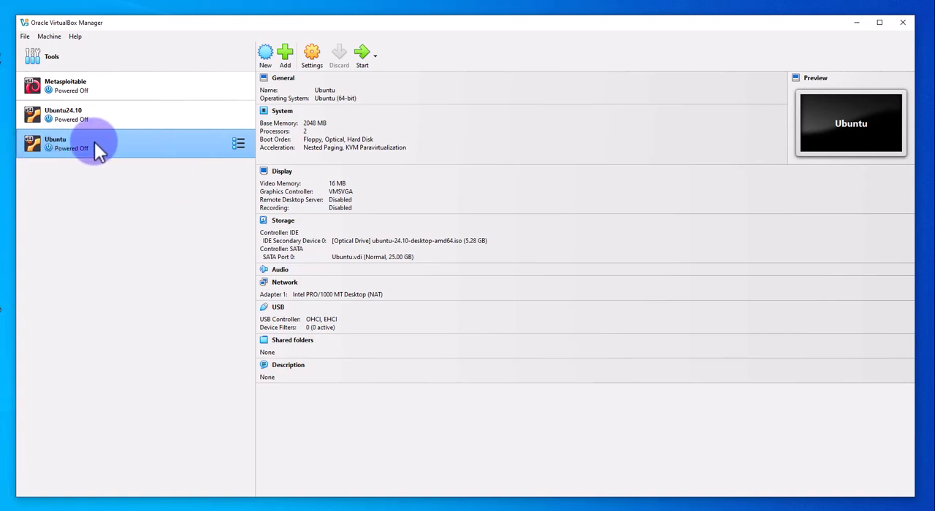
mouse_move(77, 150)
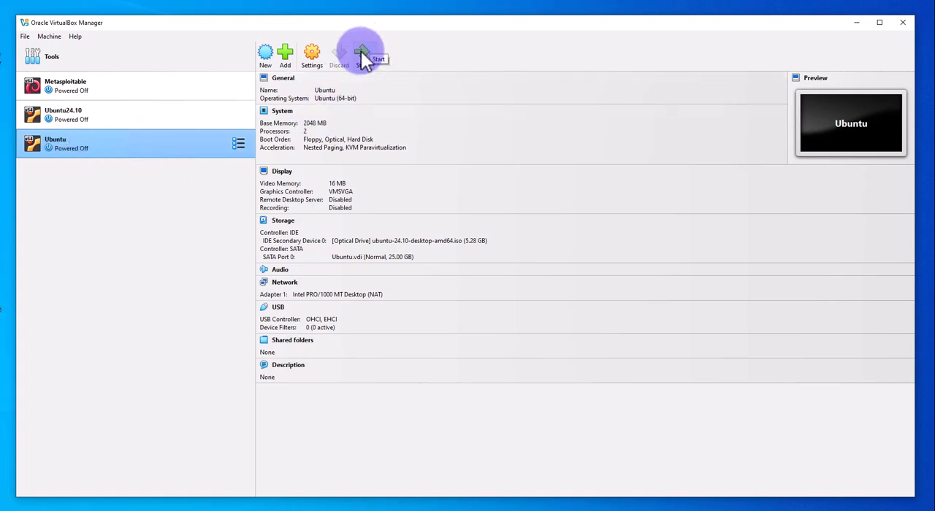
mouse_move(252, 190)
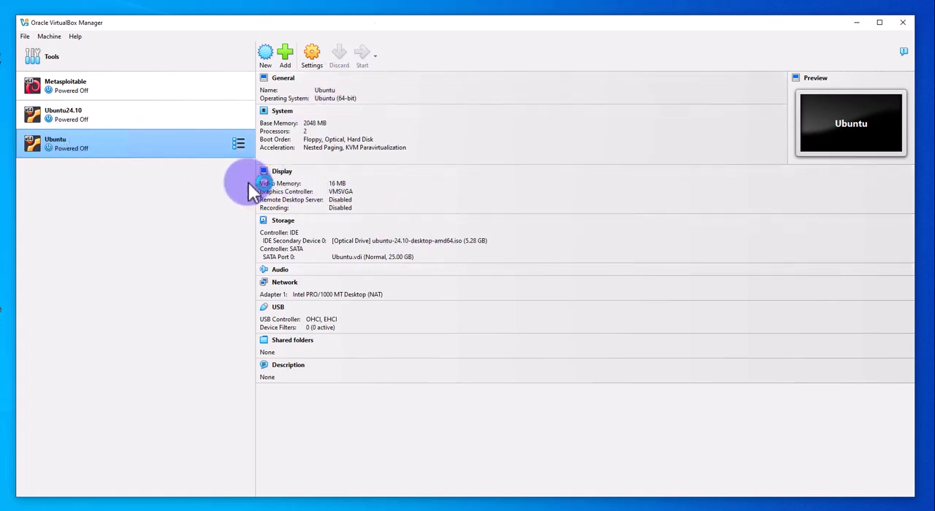
Step: Boot the Ubuntu VM to reproduce the vmwgfx unsupported-hypervisor error, then power it off
click(361, 55)
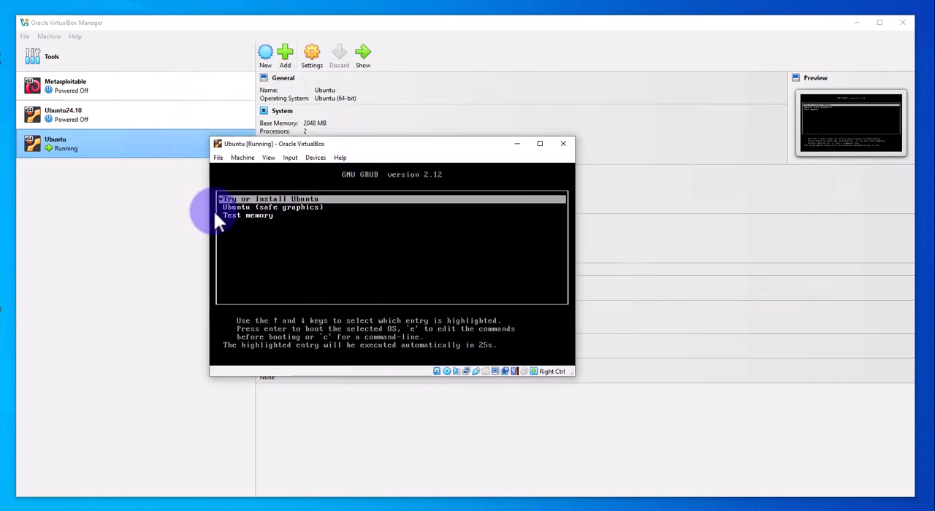
mouse_move(306, 212)
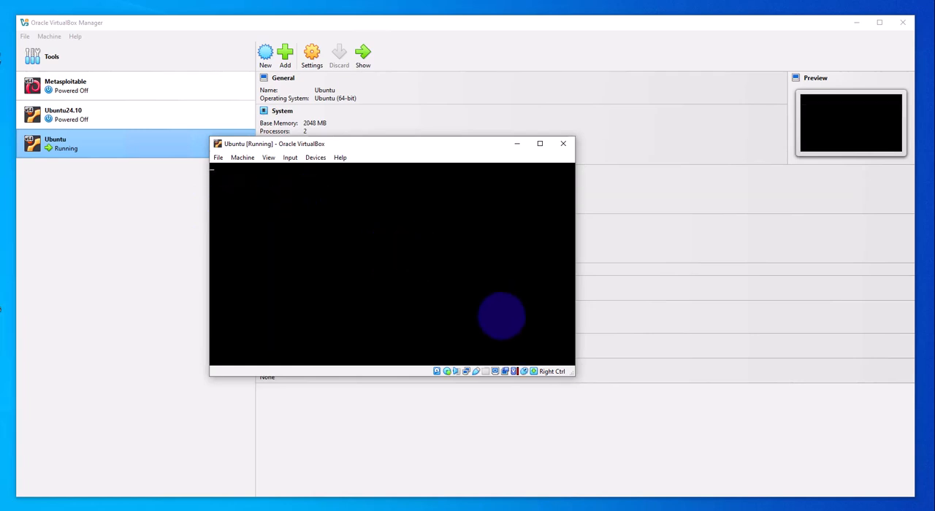
mouse_move(208, 257)
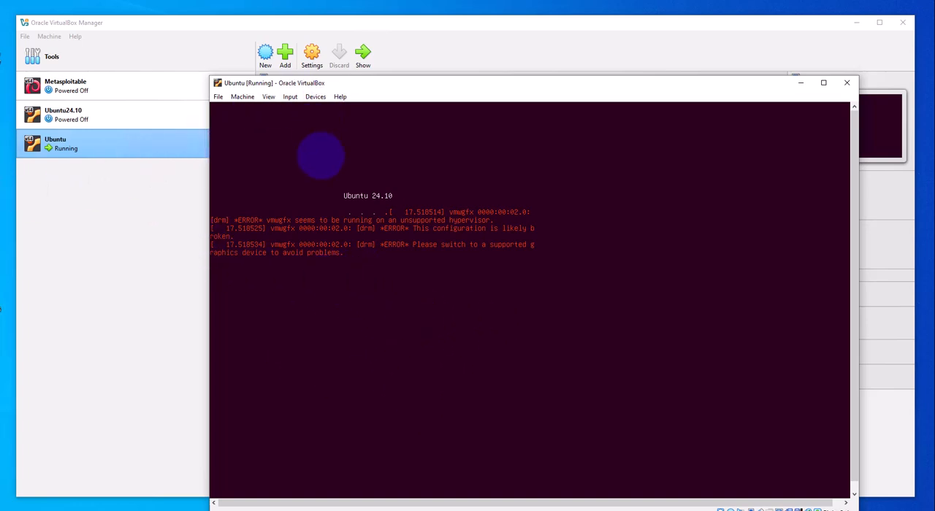
click(846, 82)
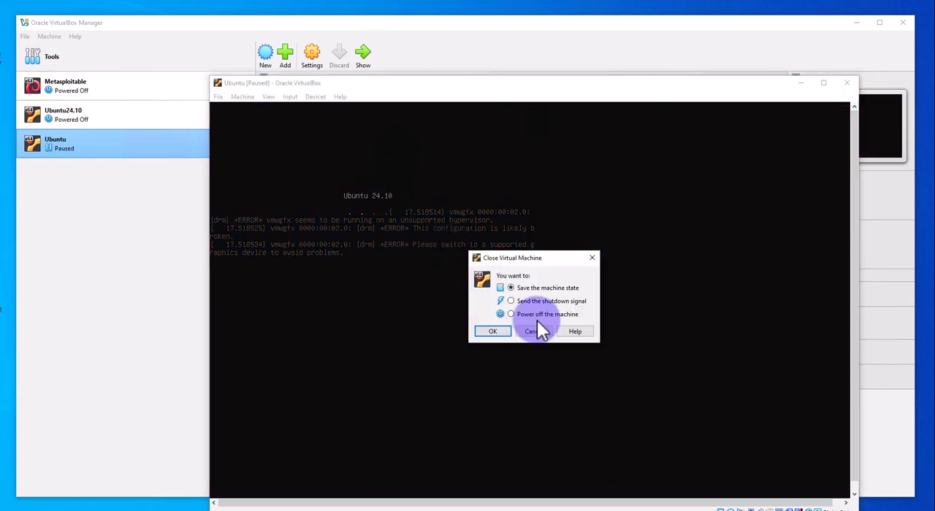
click(493, 331)
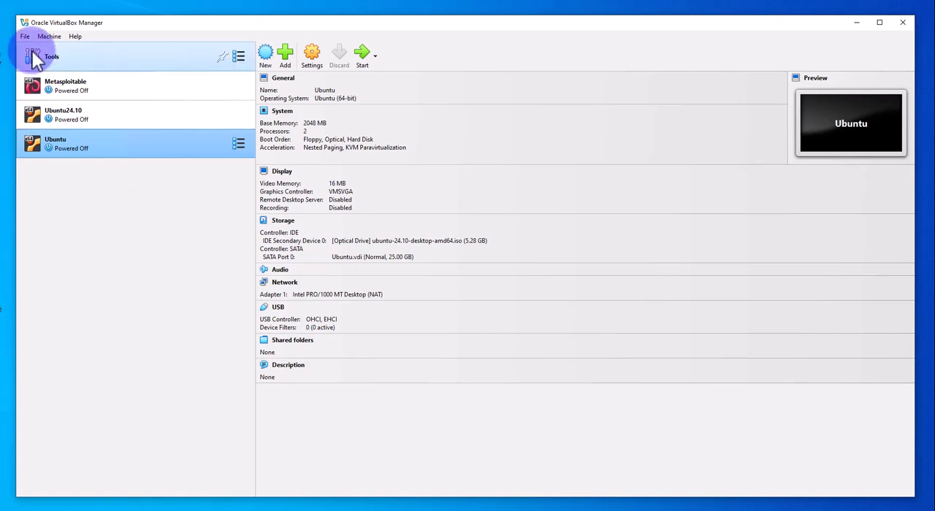
mouse_move(25, 32)
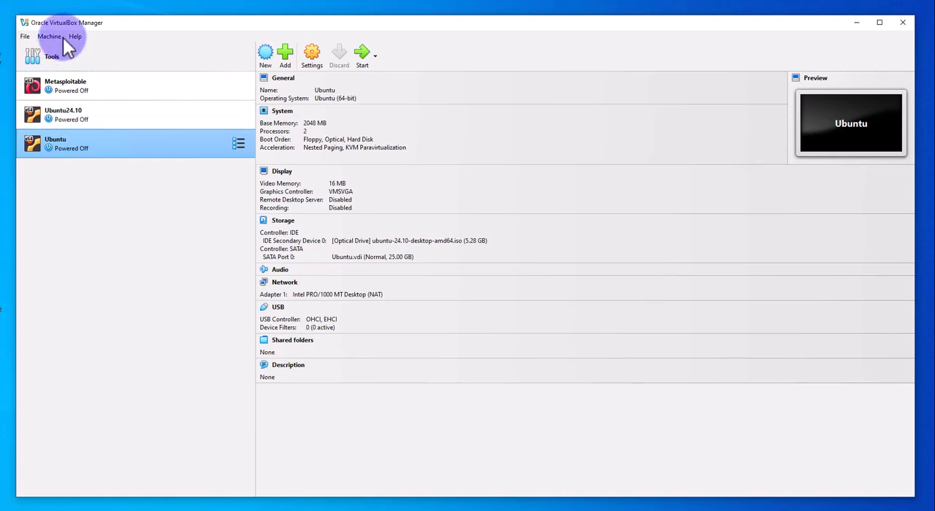
Step: Confirm VirtualBox version 7.1.4 in About, then bring up the Ubuntu VM's context menu
click(74, 35)
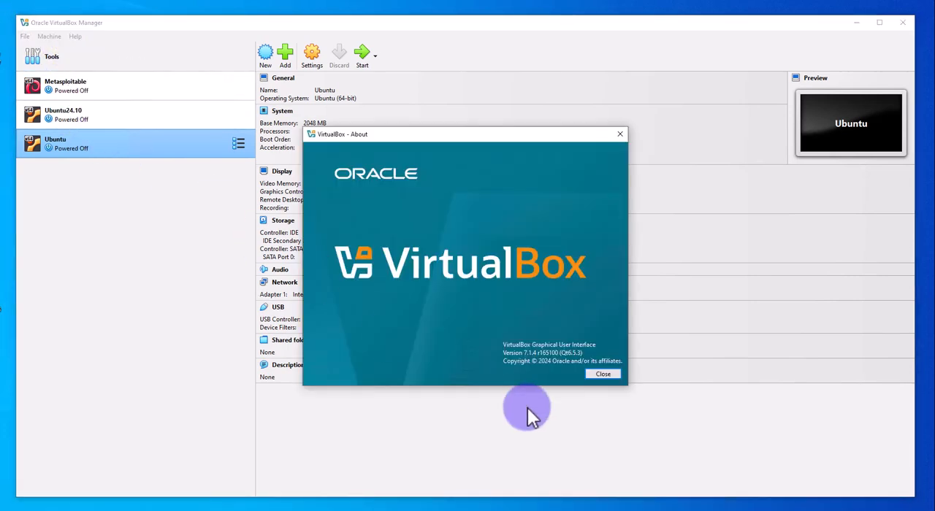
mouse_move(533, 362)
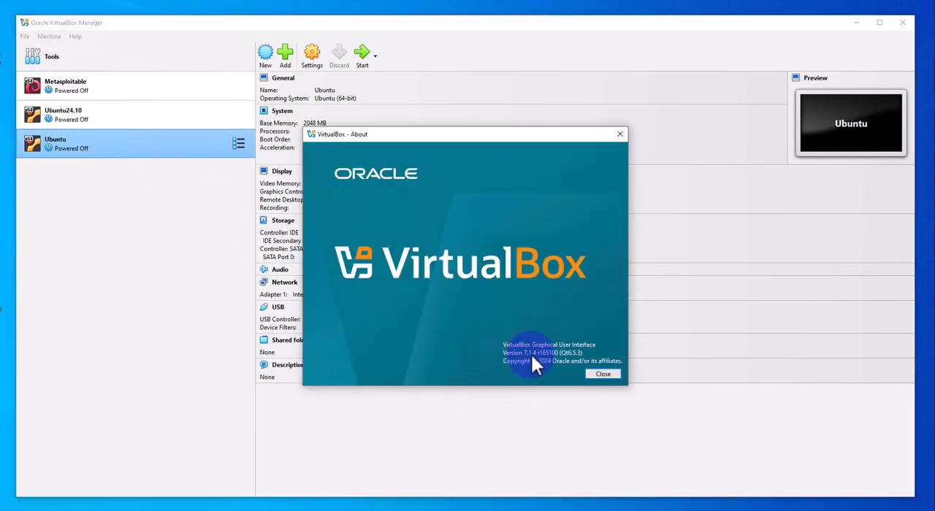
click(603, 373)
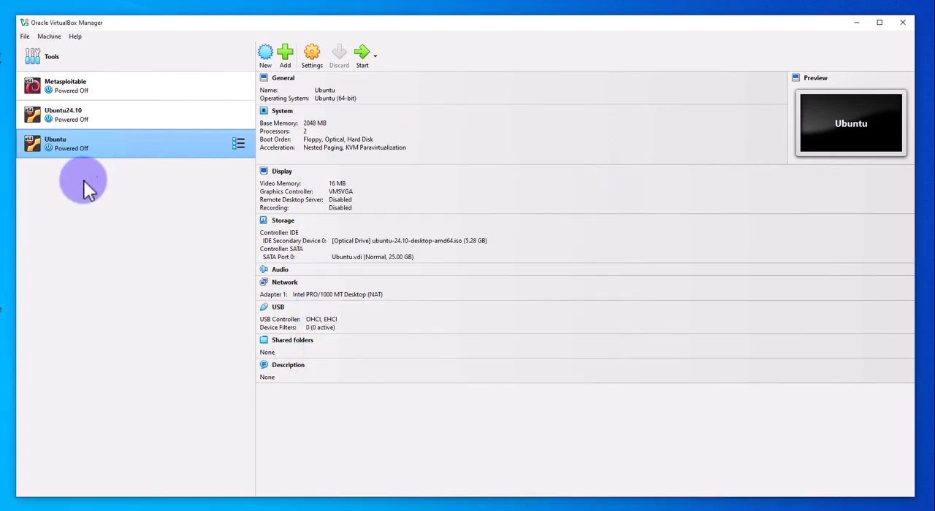
right_click(73, 144)
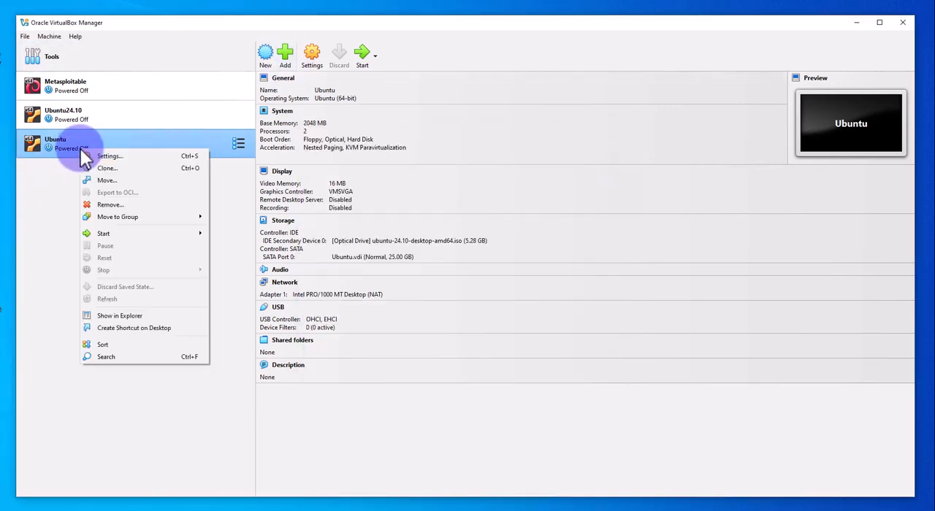
Step: Set the Ubuntu VM's Display graphics controller to VBoxVGA with 128 MB video memory
click(110, 155)
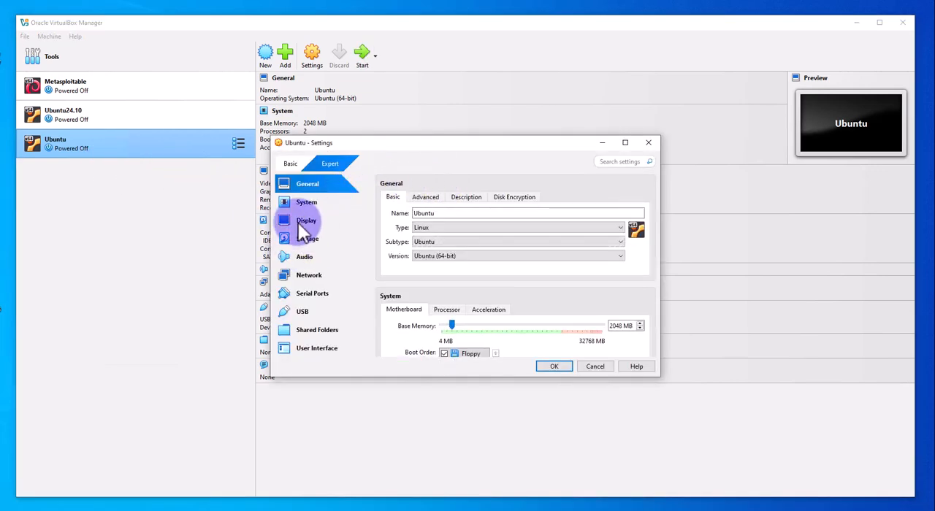
click(306, 220)
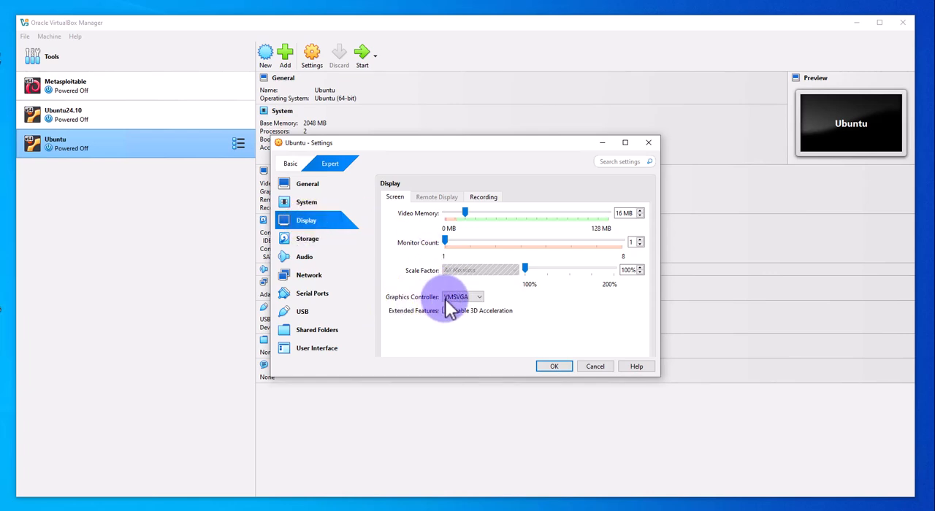
click(478, 296)
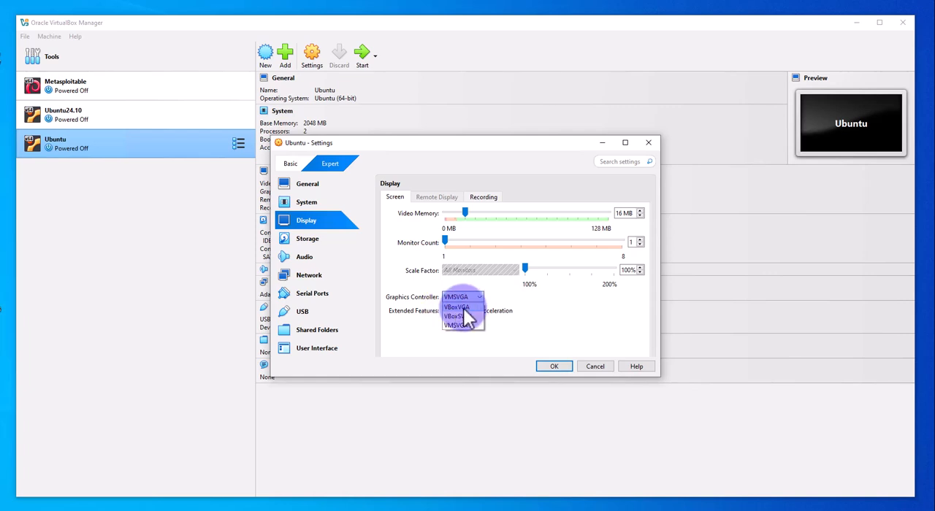
click(456, 307)
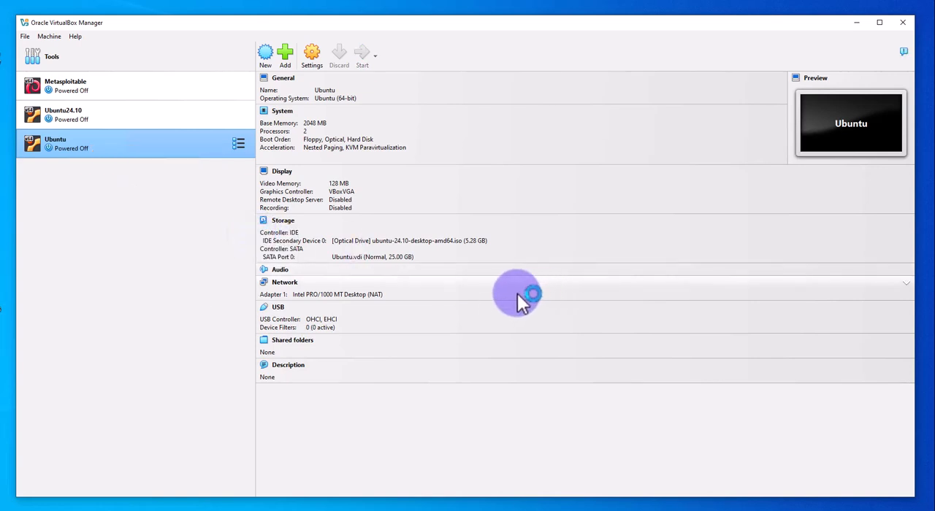
Step: Start the reconfigured Ubuntu VM so it boots to the Ubuntu splash screen without error
click(361, 52)
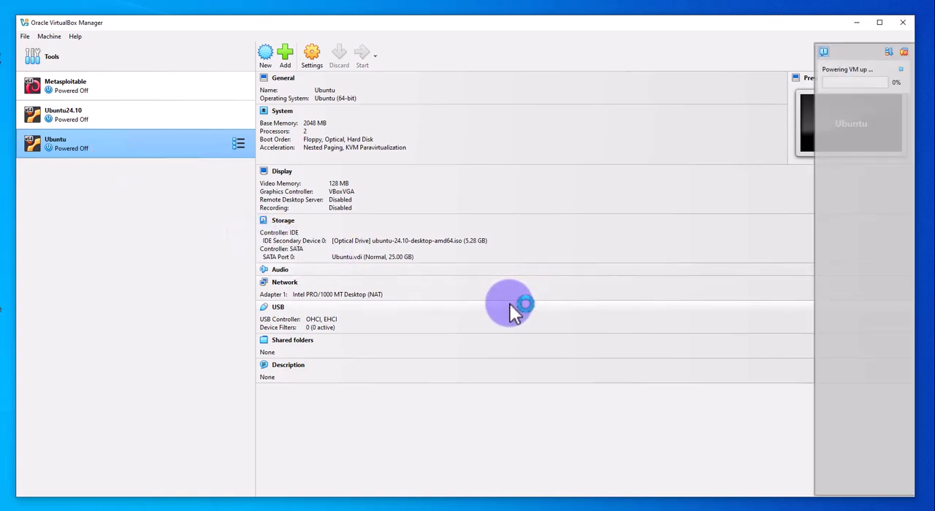
click(362, 55)
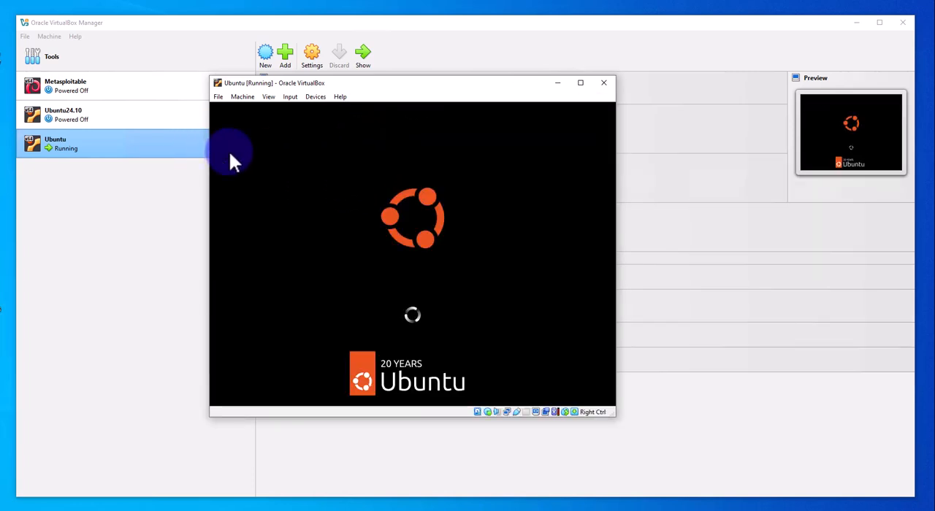
mouse_move(334, 236)
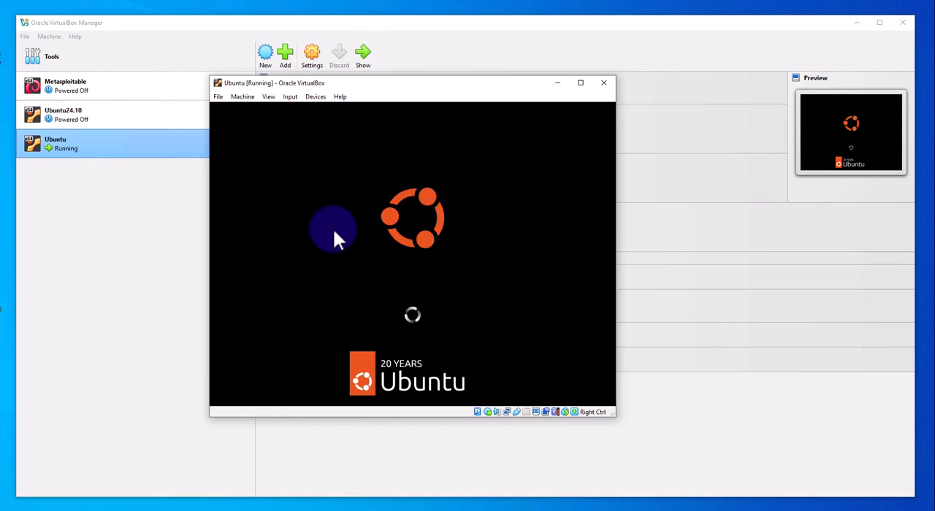
mouse_move(303, 165)
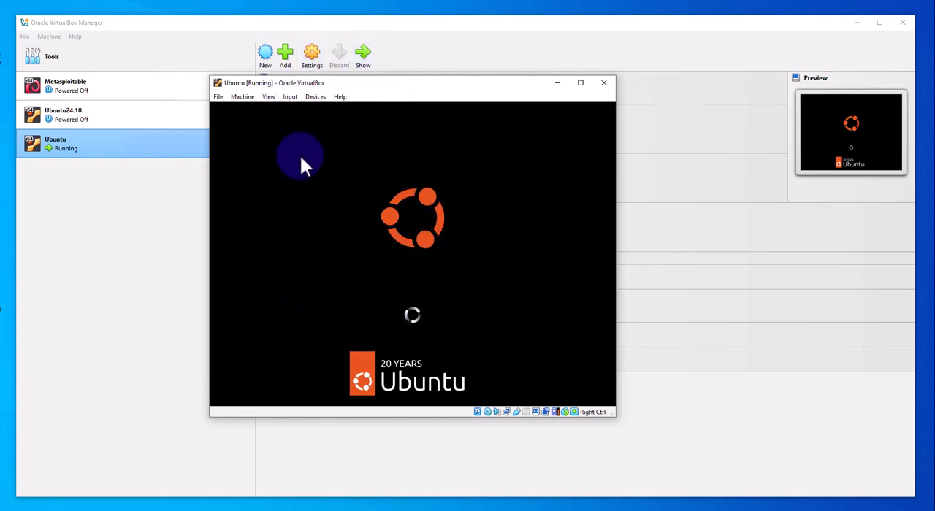
mouse_move(336, 219)
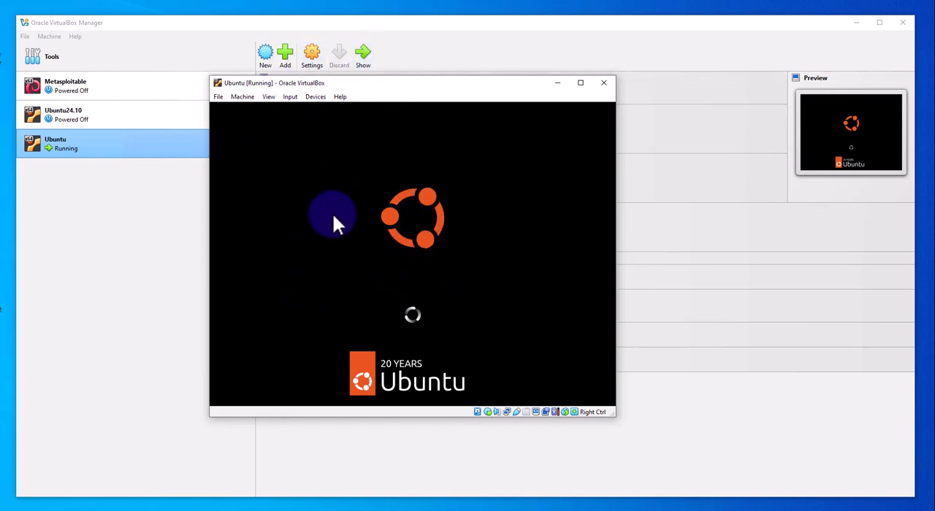
mouse_move(336, 222)
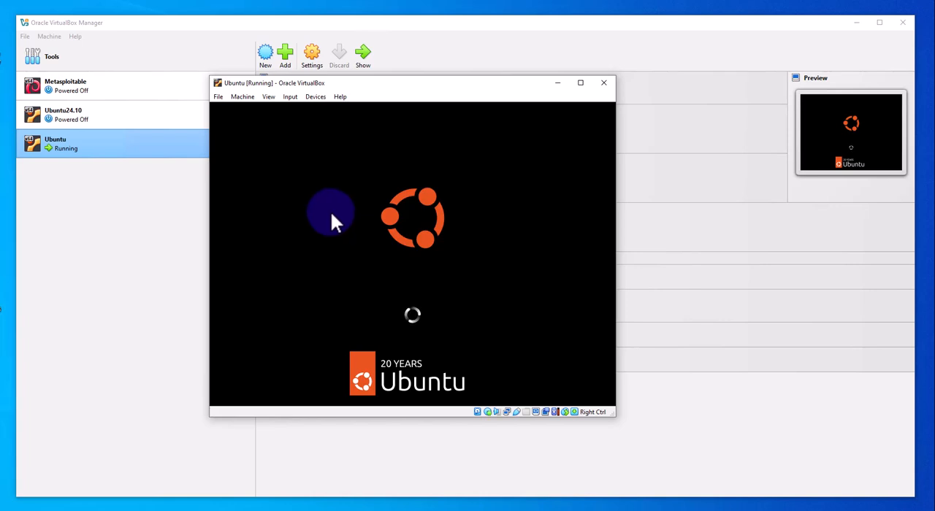
mouse_move(789, 223)
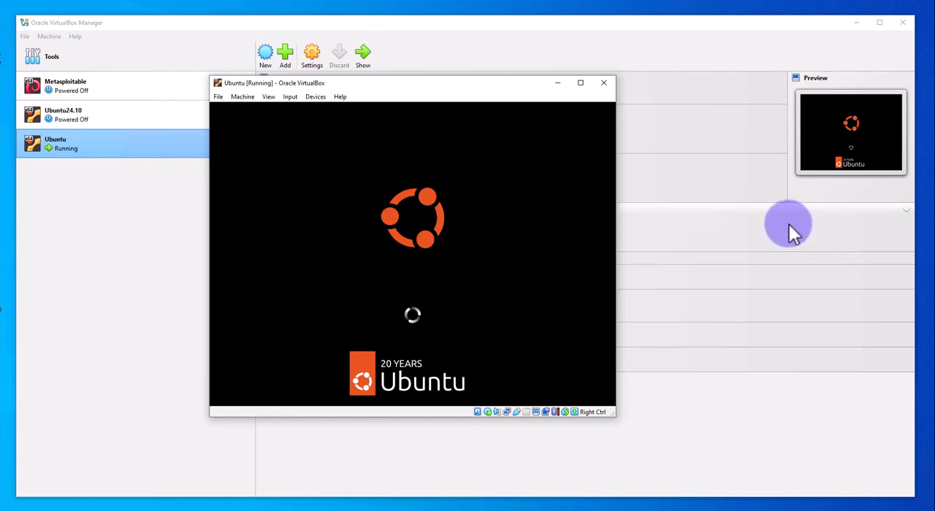